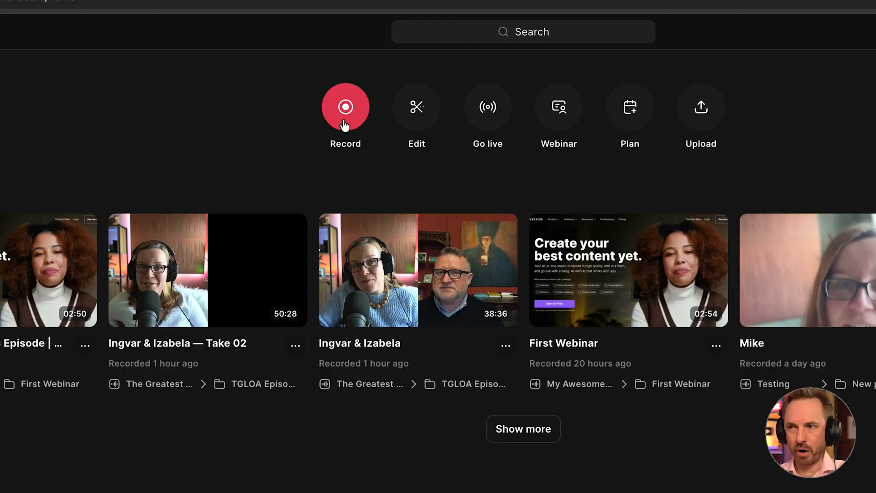
Step: Start a new recording session and join the studio after the camera and mic check
click(345, 106)
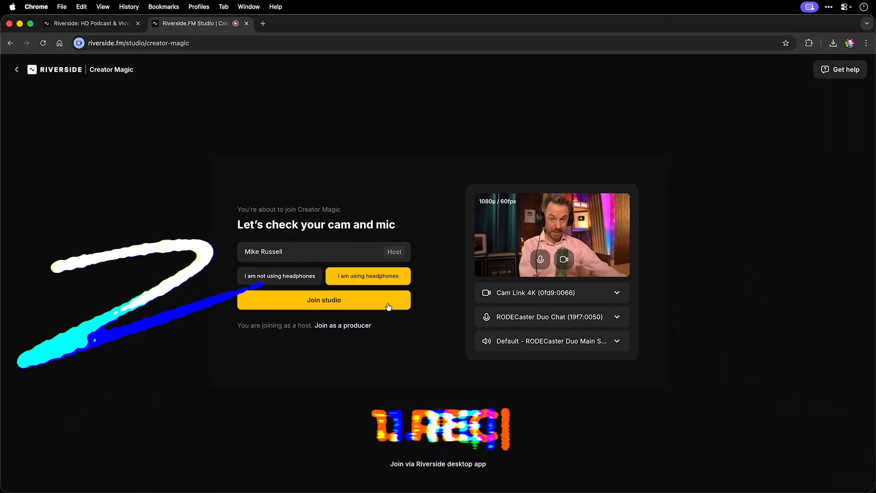
click(323, 300)
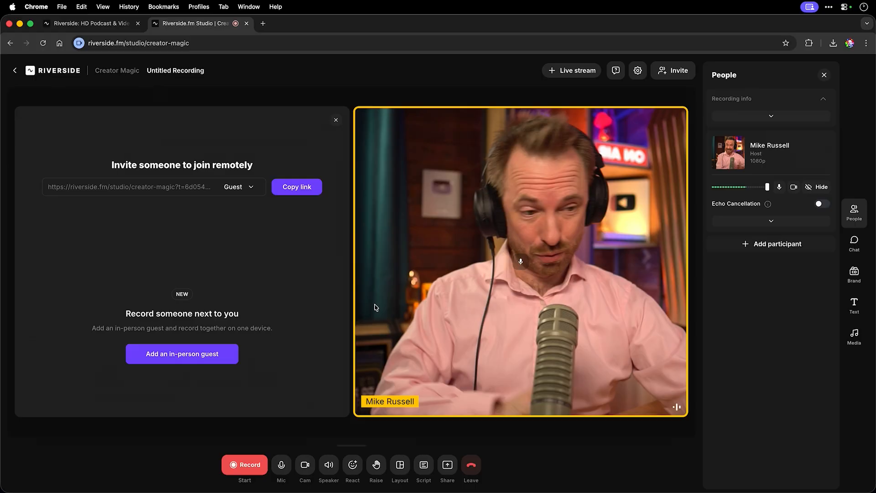
mouse_move(215, 428)
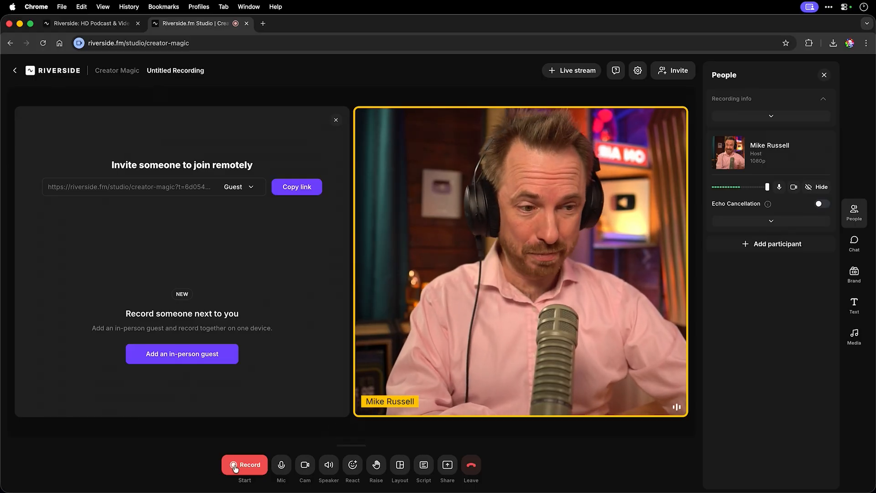
Step: Start recording, mark a clip moment, and bring up the share options
click(244, 464)
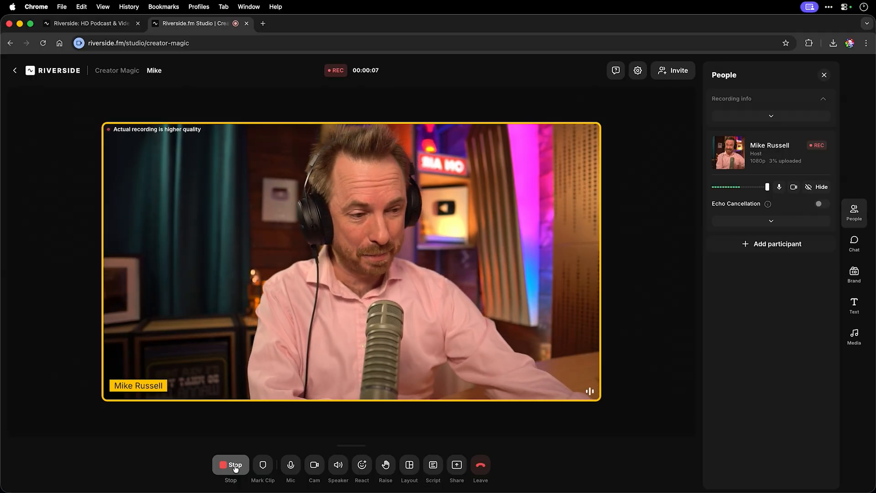
click(263, 464)
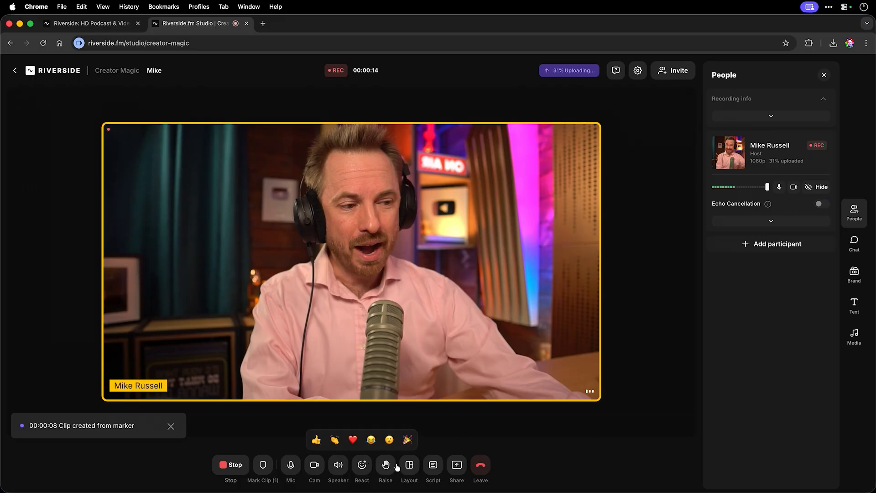
click(456, 464)
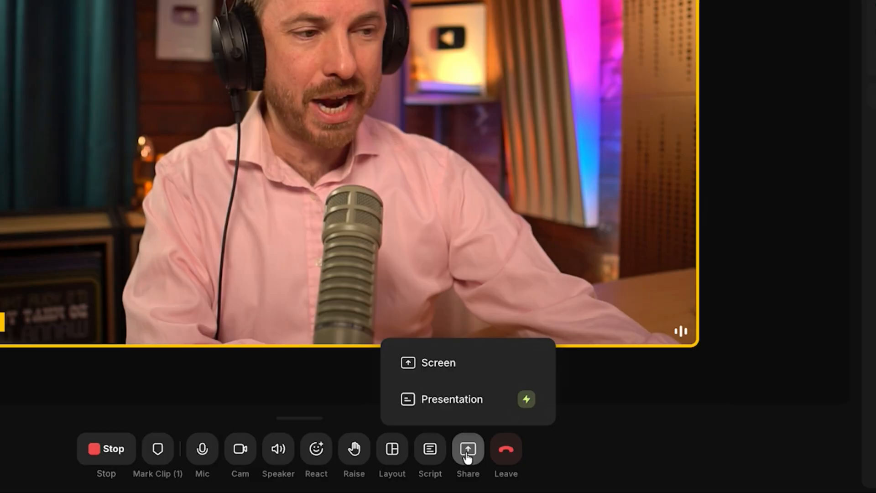
Step: Share the Riverside Chrome tab, showing the host in Picture-in-Picture Portrait layout
click(438, 363)
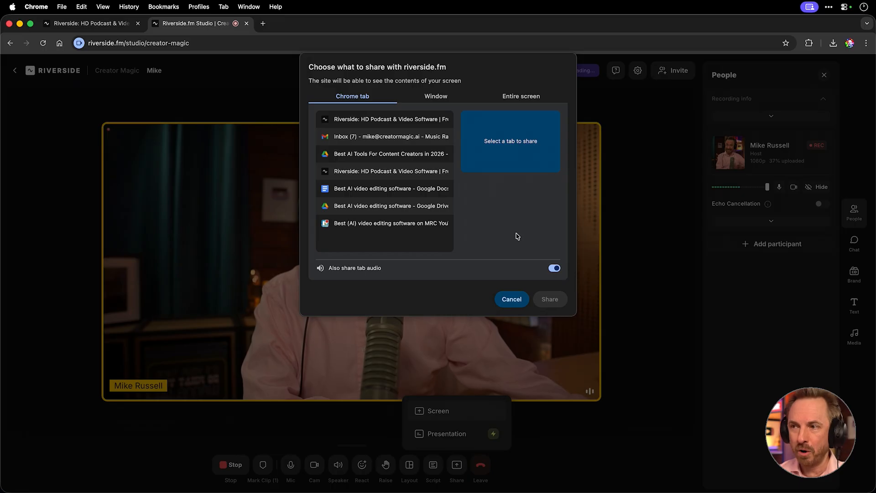
click(385, 119)
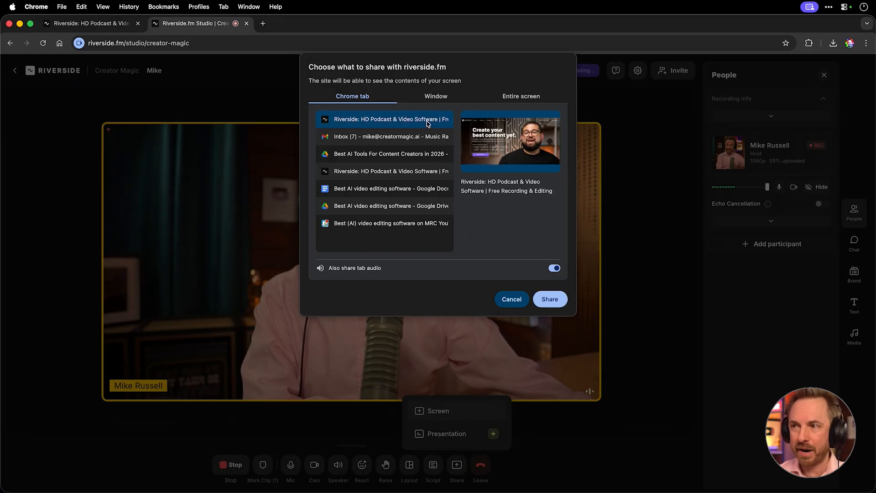
click(549, 299)
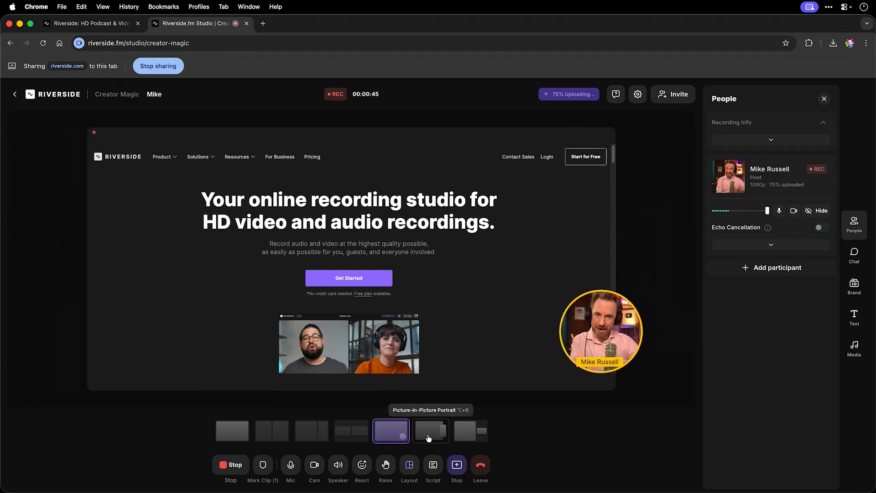
click(430, 431)
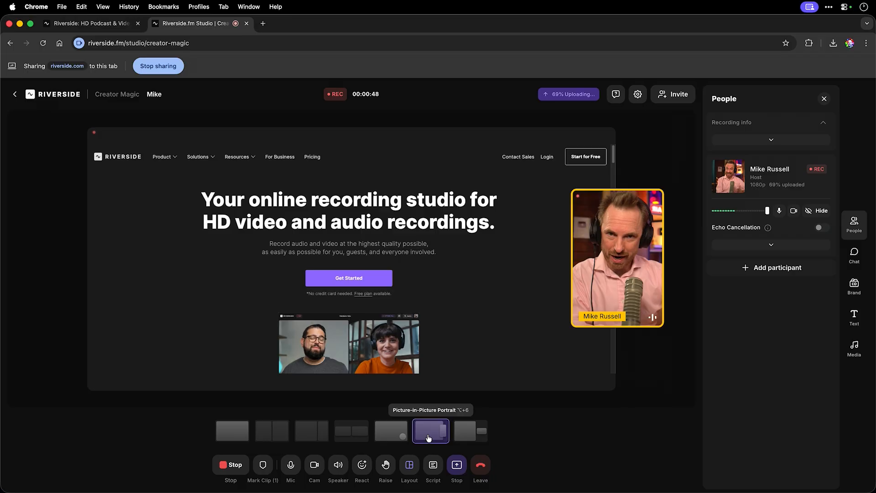
mouse_move(263, 457)
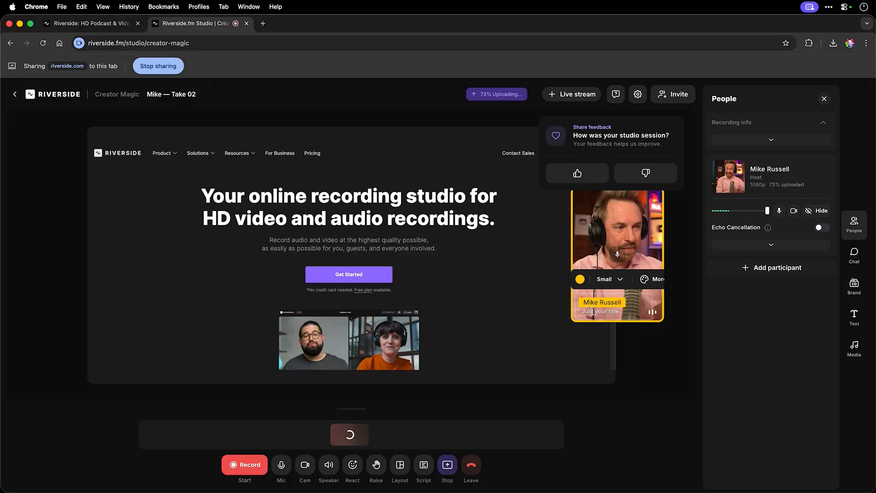
Step: Stop the recording to save the take
click(349, 433)
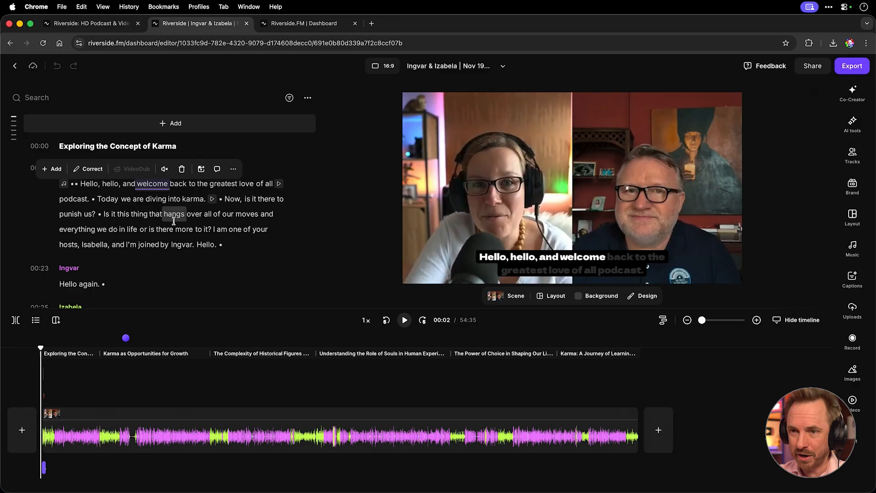
Step: Scroll the transcript, open AI tools, and play Ingvar's karma answer, pausing at 1:24
scroll(down, 3)
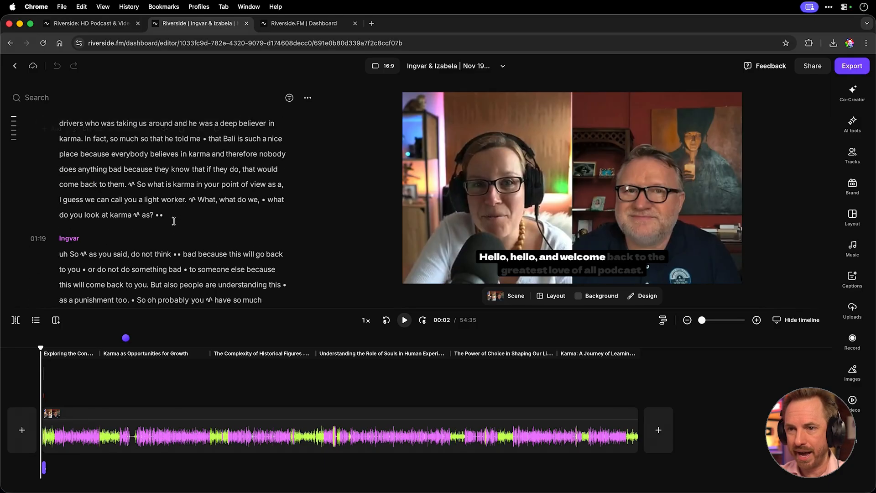
click(403, 319)
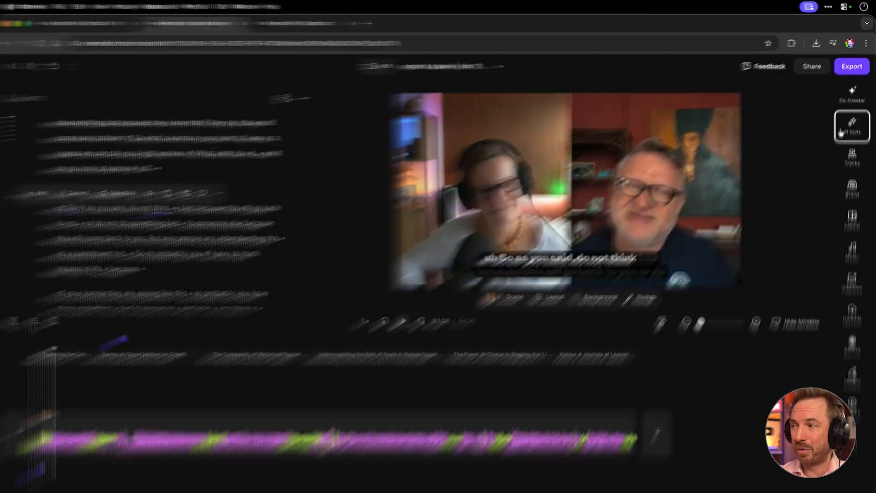
click(851, 126)
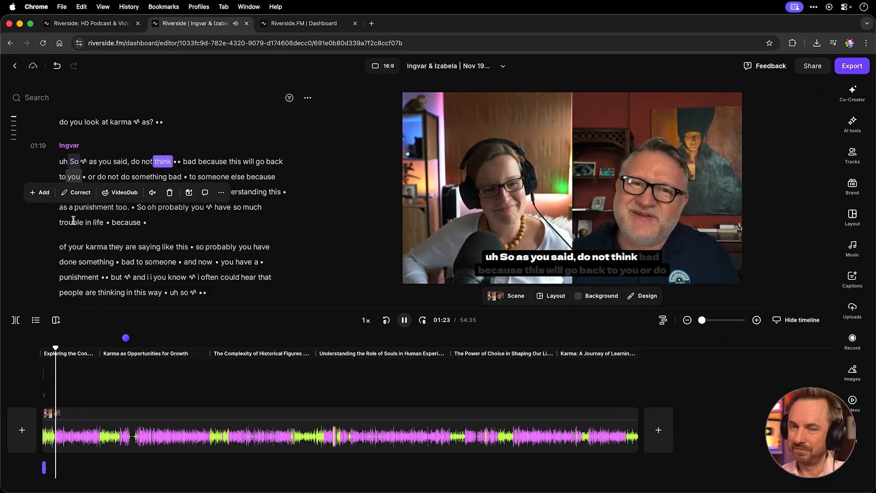
click(403, 319)
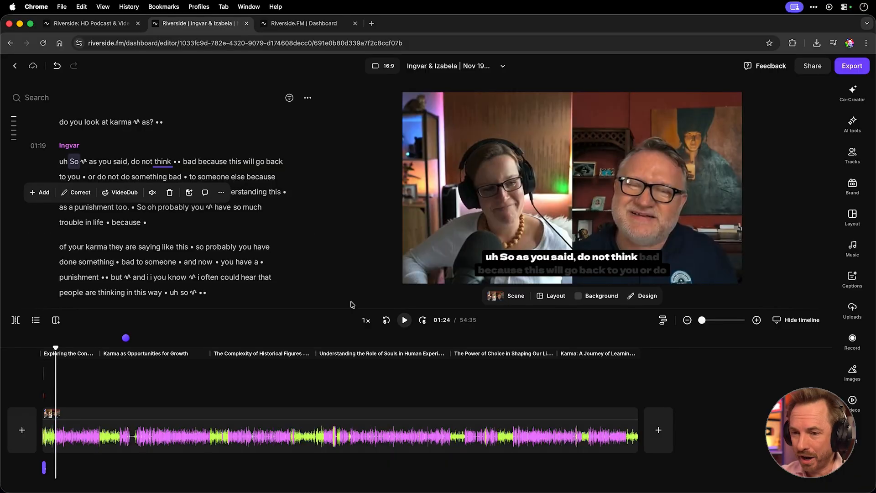
Step: Split speakers into separate tracks and open Ingvar's track EQ presets
click(662, 281)
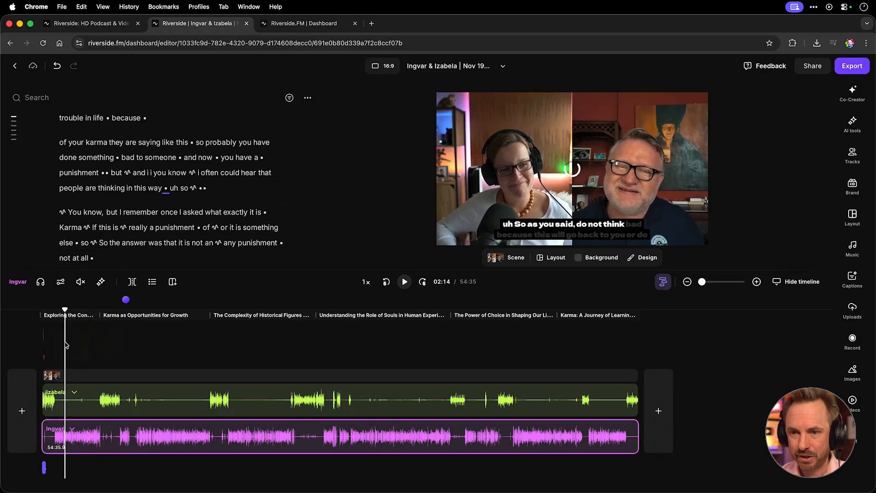
click(852, 154)
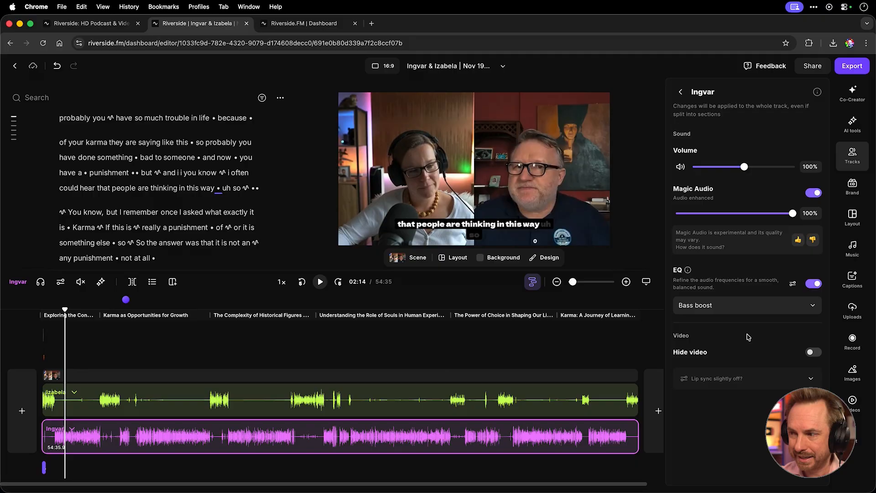
click(747, 305)
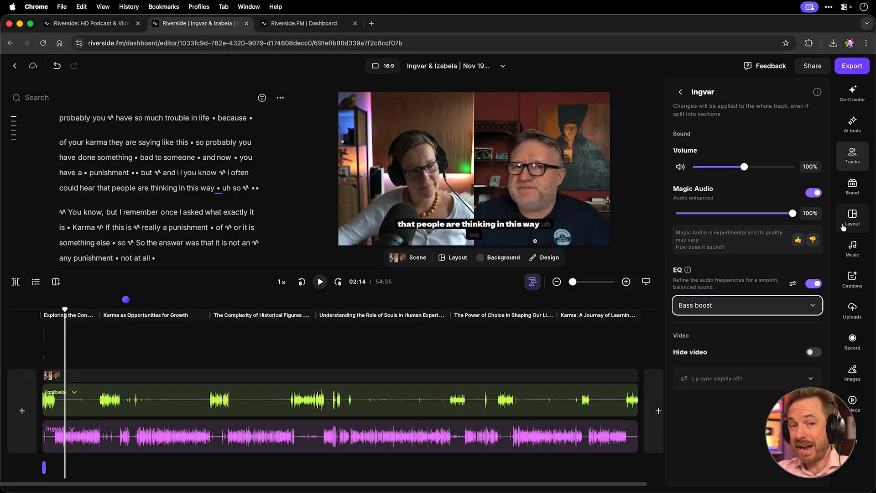
Step: Apply a speaker-highlighting layout featuring Izabela with Ingvar inset to every scene
click(852, 216)
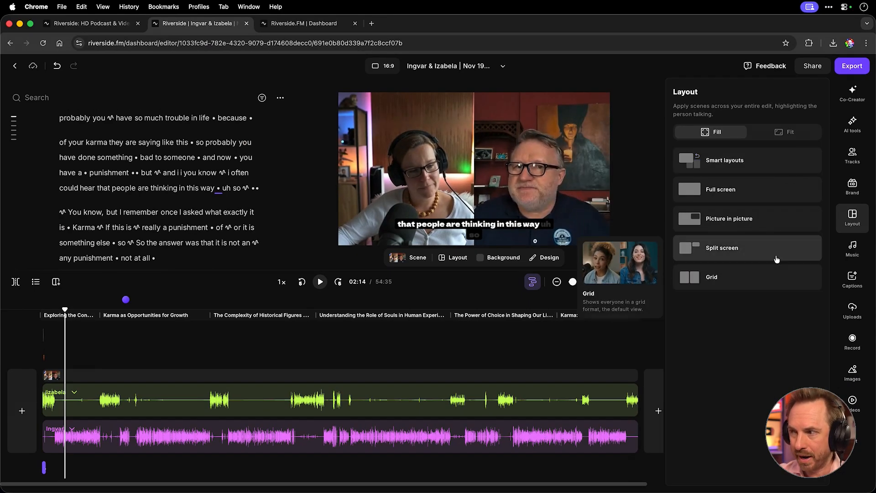
click(728, 218)
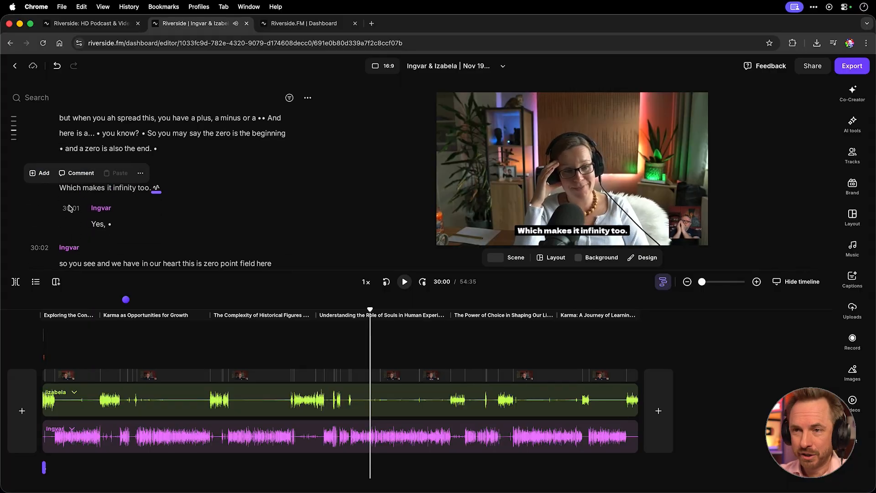
mouse_move(227, 199)
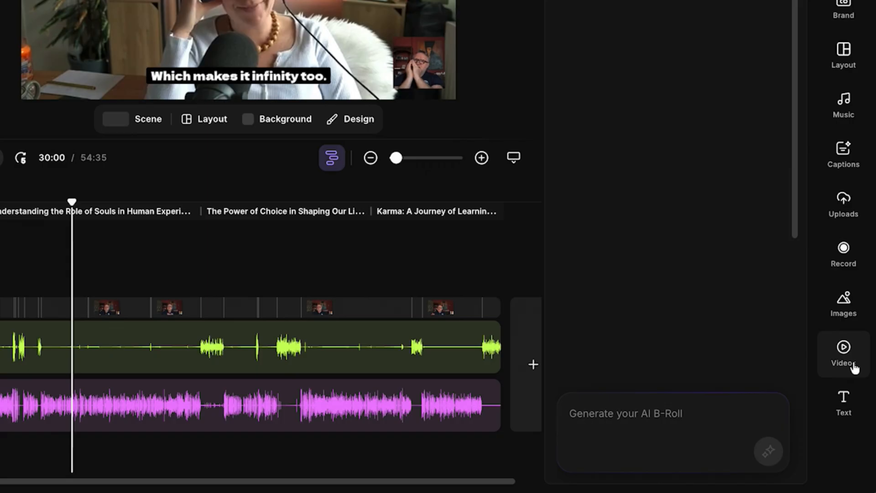
Step: Browse stock videos for 'infinity', then open Generate your AI B-Roll
click(842, 349)
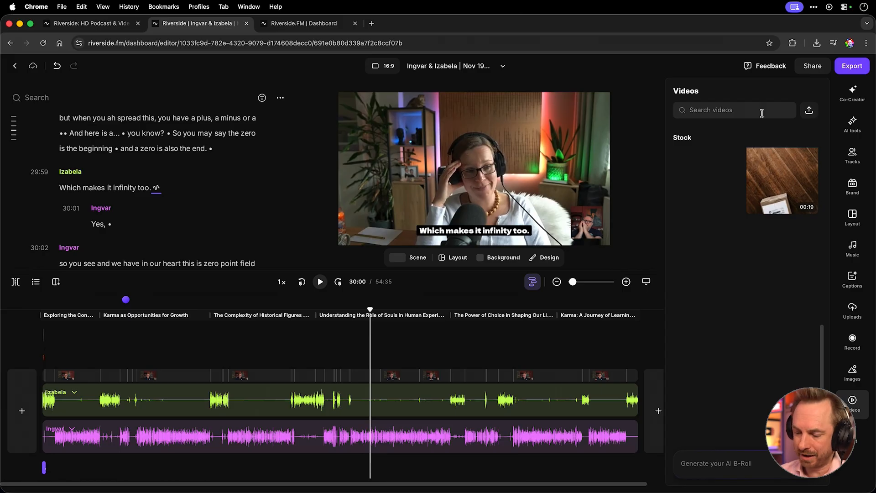
text(infinity)
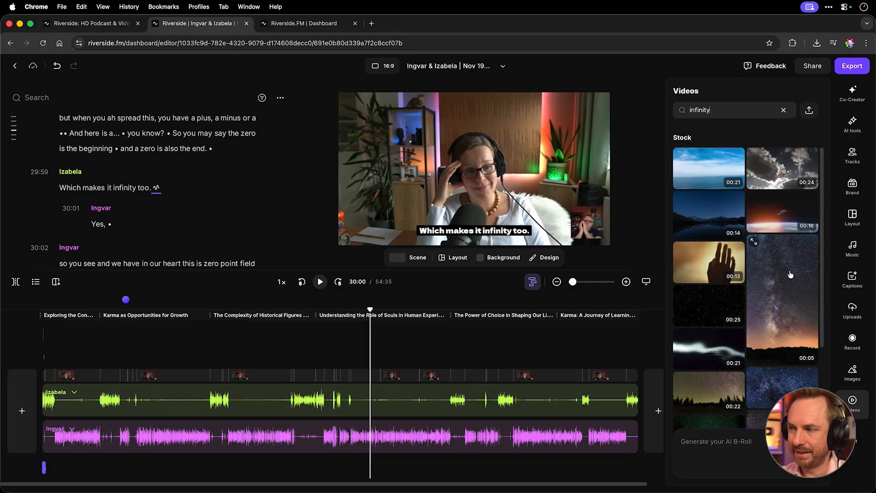
scroll(down, 3)
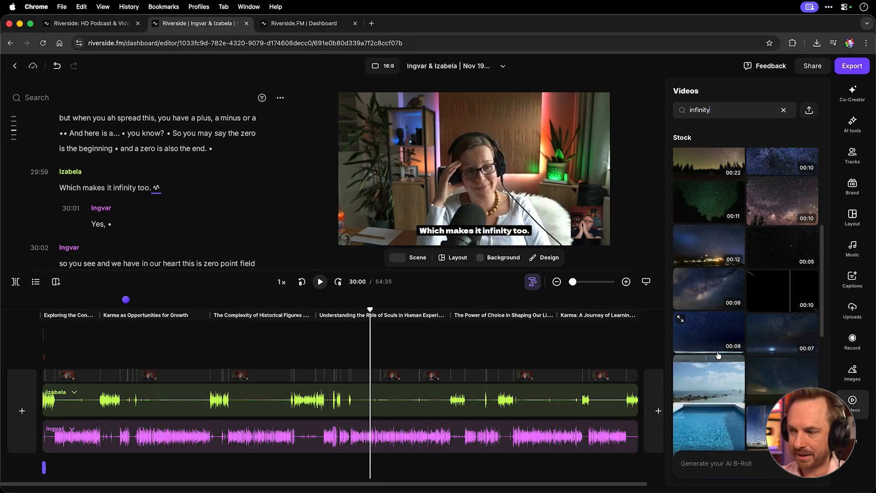
click(716, 463)
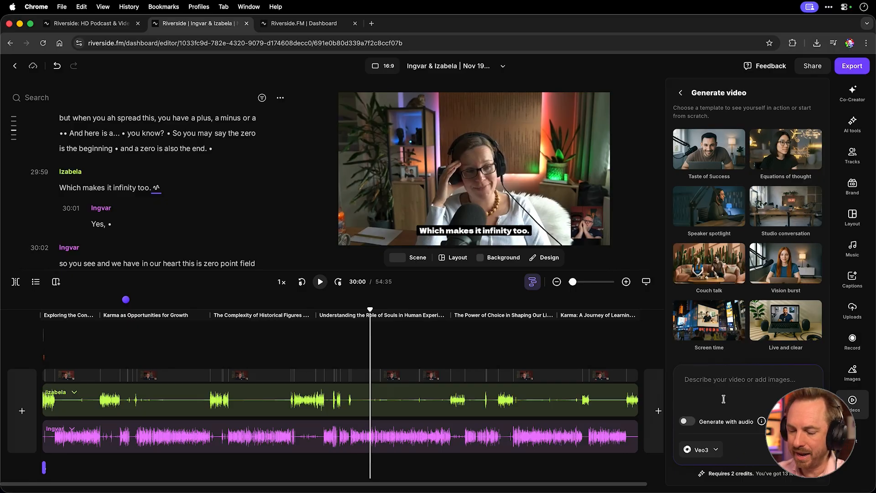
Step: Generate a Veo3 video from the prompt 'An infinity symbol glowing and' rotating
text(An infinity symbol glowing and rotating)
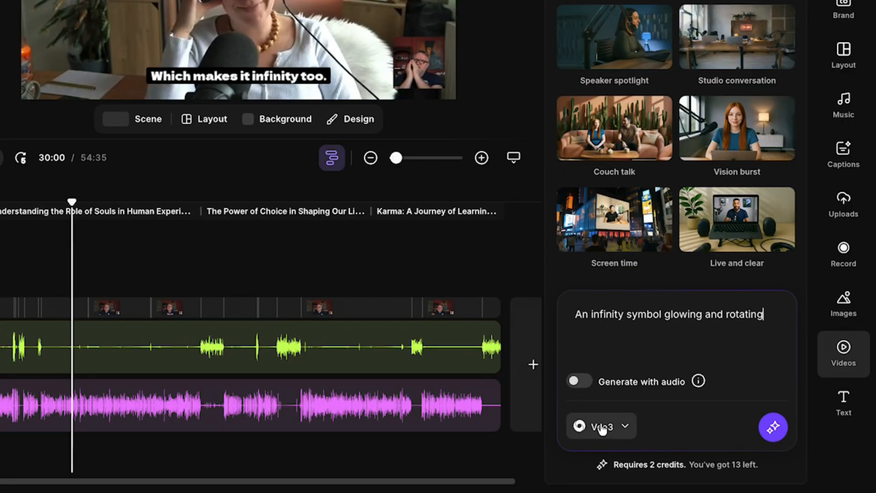
click(600, 426)
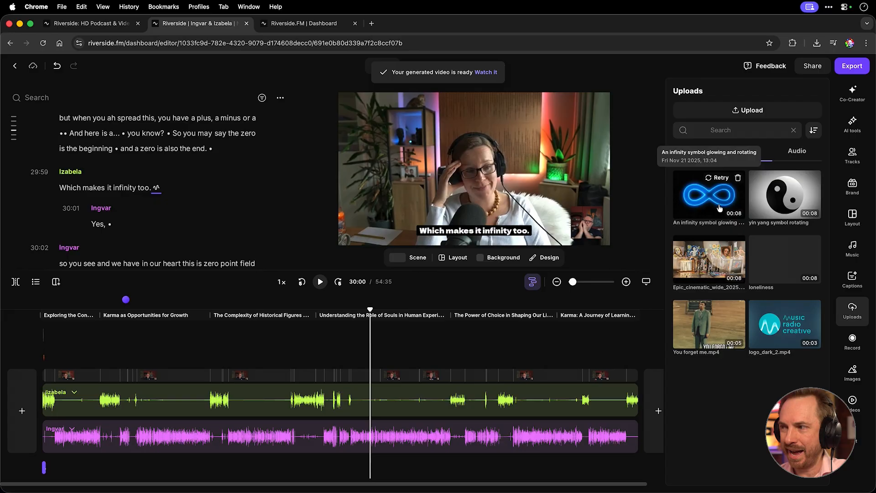
Step: Add the infinity clip to the timeline and stretch it to about eight seconds
click(707, 194)
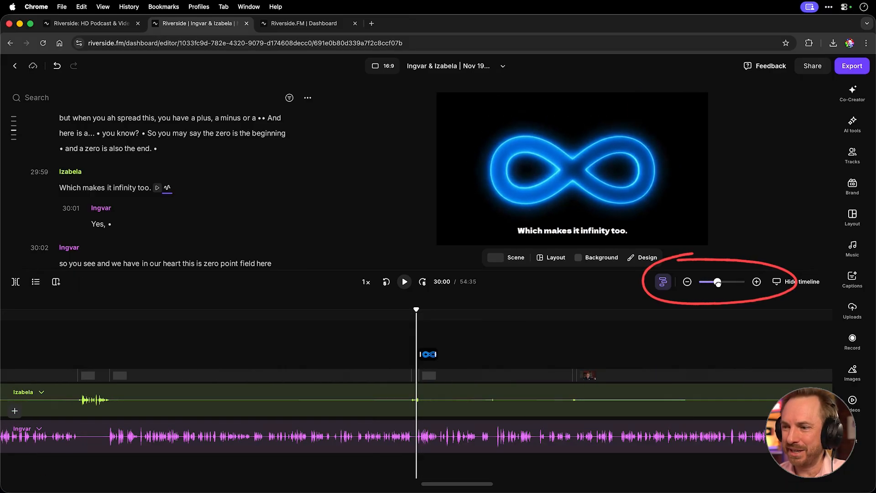
click(687, 282)
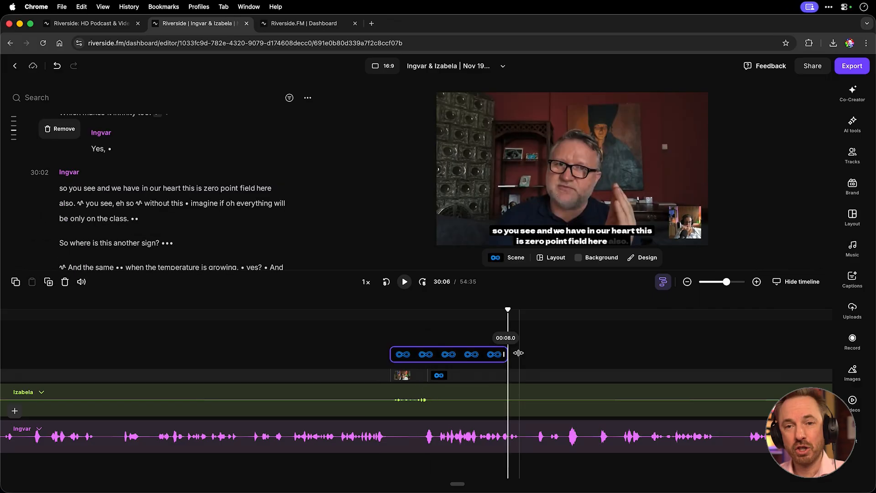
drag(518, 353, 429, 352)
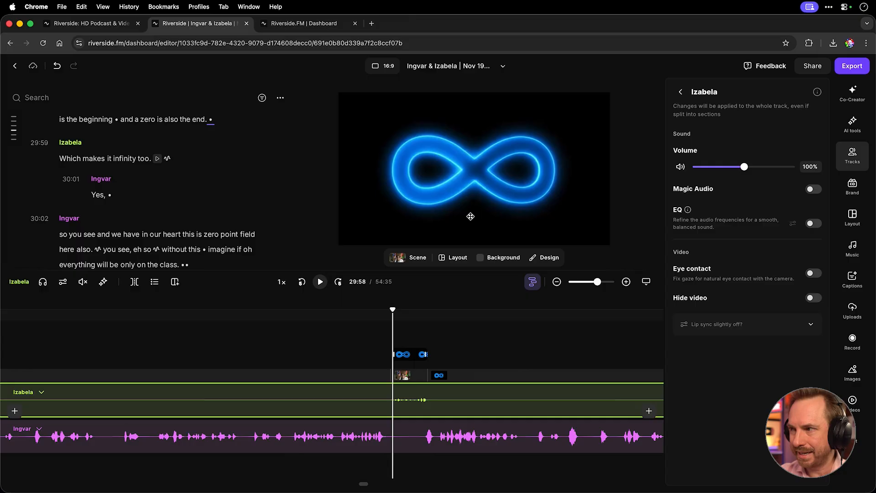
Step: Drag Izabela's volume slider up to 193%, then return to the video library
drag(744, 166, 765, 167)
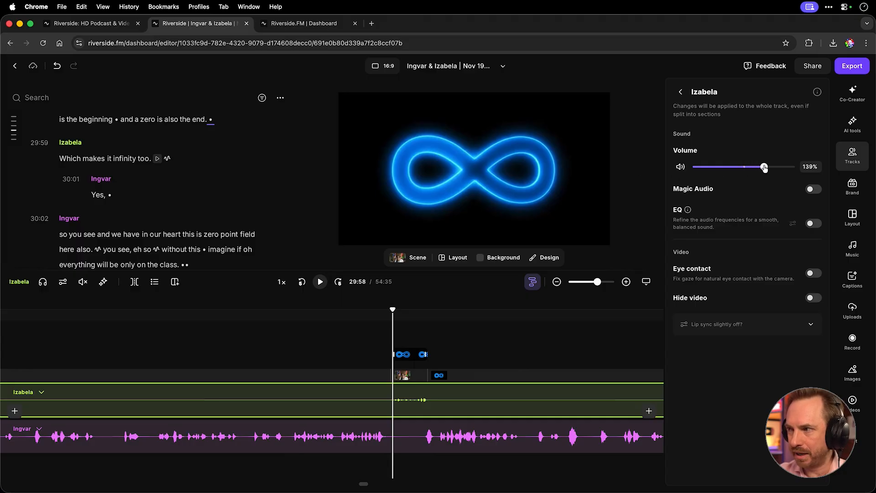
drag(764, 166, 766, 166)
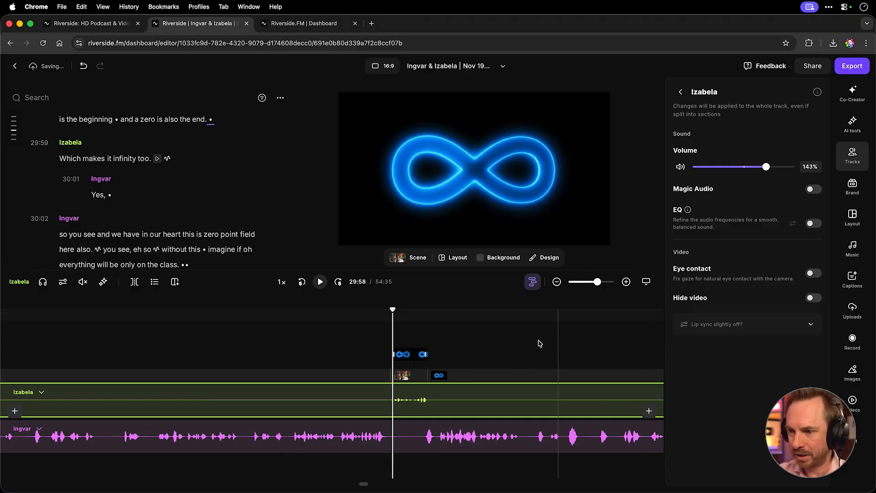
drag(766, 166, 774, 166)
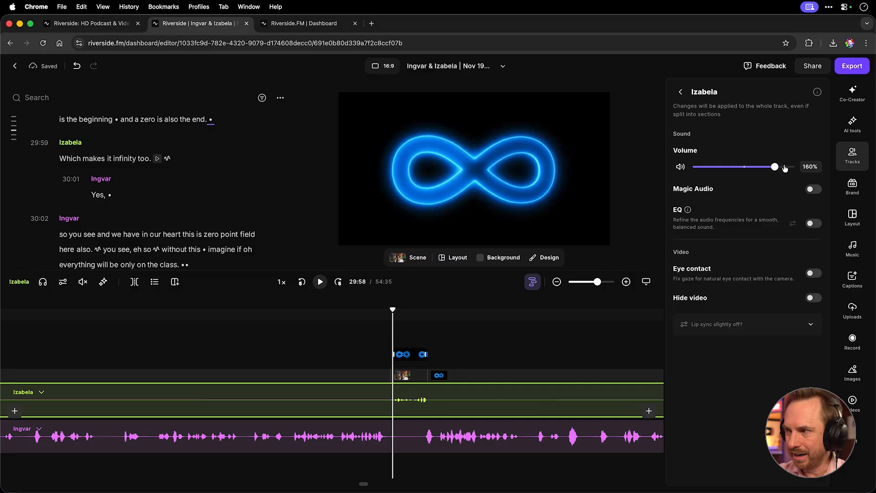
drag(773, 167, 790, 167)
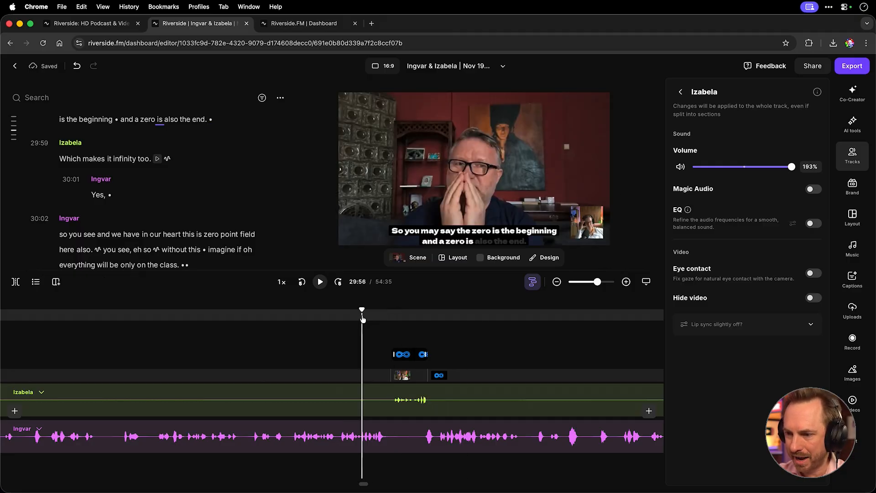
click(319, 281)
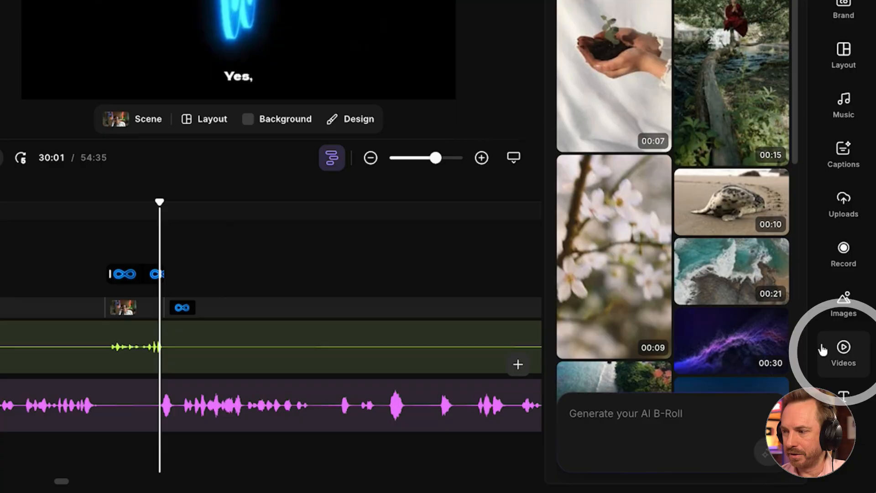
Step: Request an AI video of 'mirror with infinity led effect', adding images and accepting the agreement
click(843, 353)
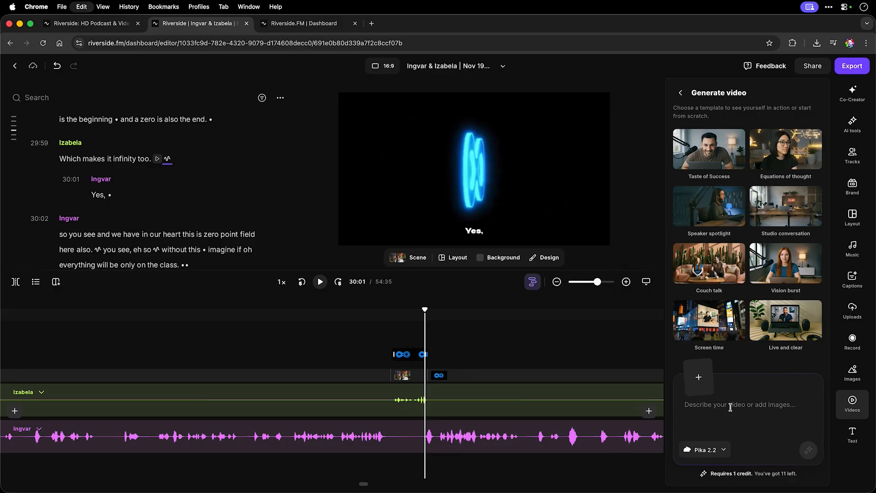
text(mirror with infinity led effect)
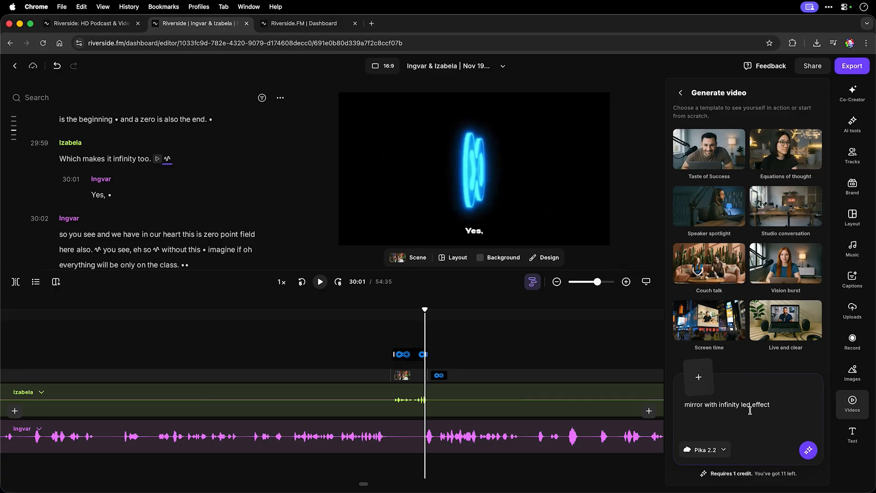
mouse_move(698, 377)
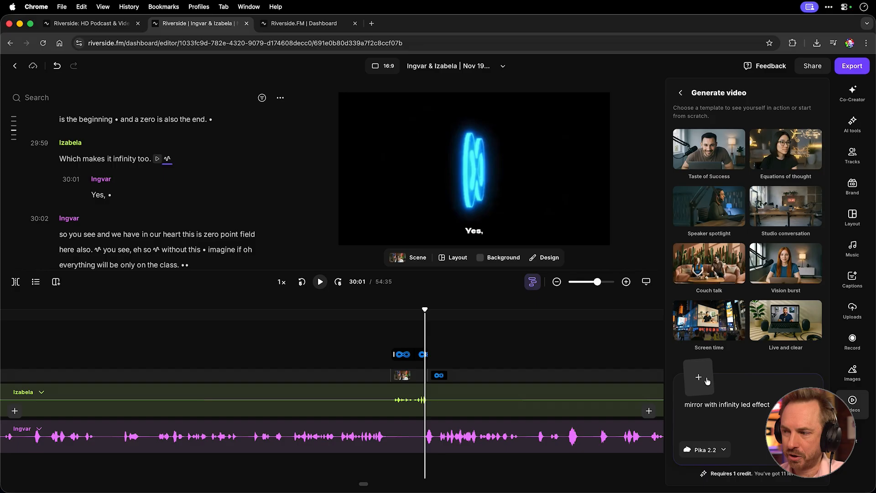
click(697, 377)
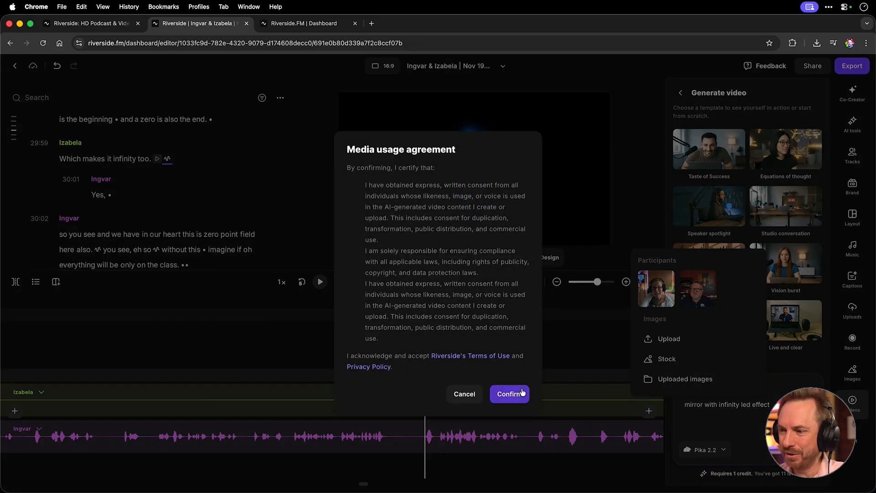
click(508, 393)
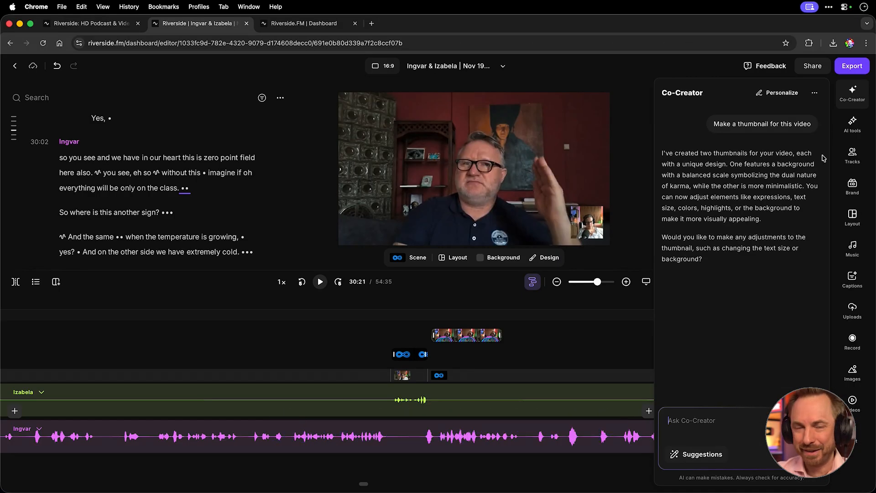
mouse_move(754, 318)
text(Find me the most powerful quotes from this episode)
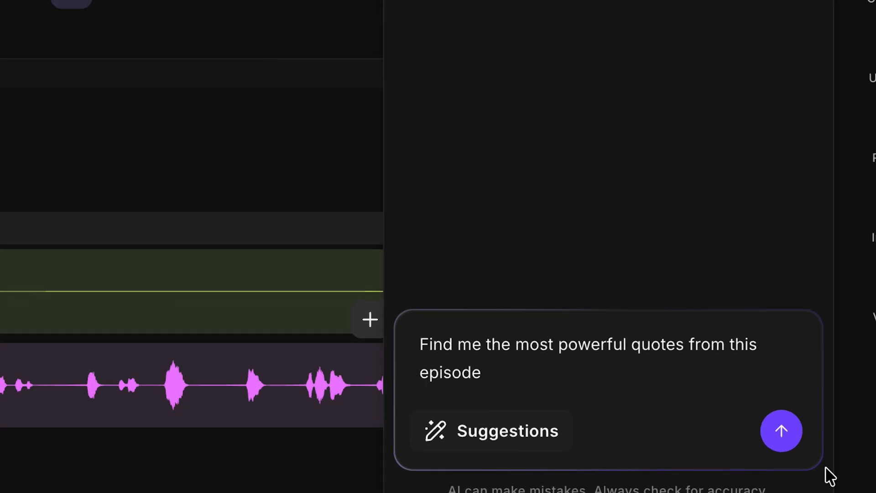
Step: Send Co-Creator the request for the episode's most powerful quotes
click(781, 430)
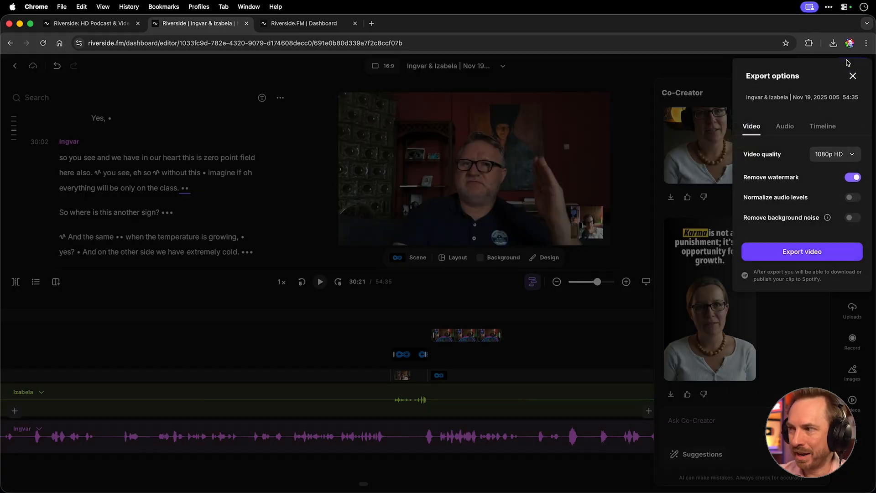
Step: Review the video quality choices, then the Audio and Timeline export formats
click(833, 154)
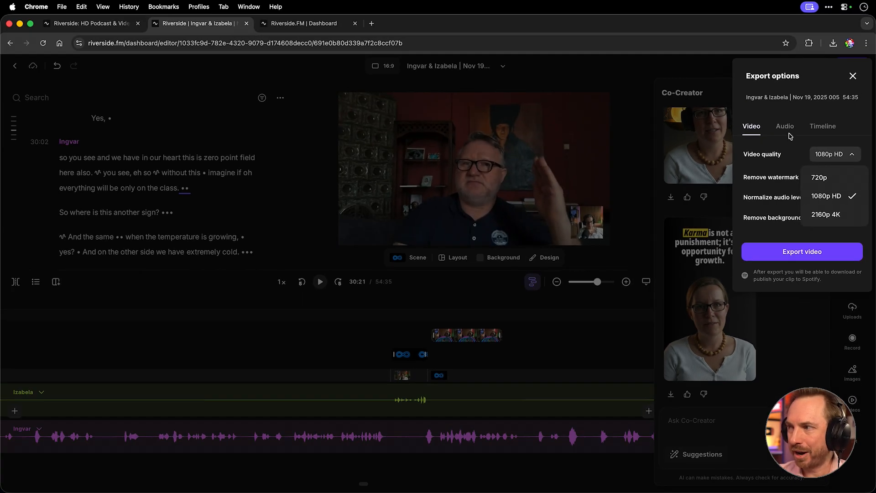
click(784, 126)
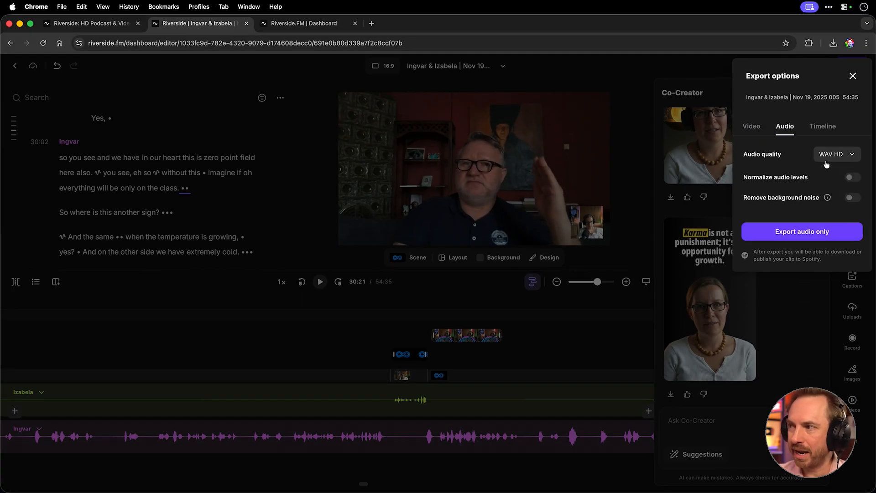
click(836, 153)
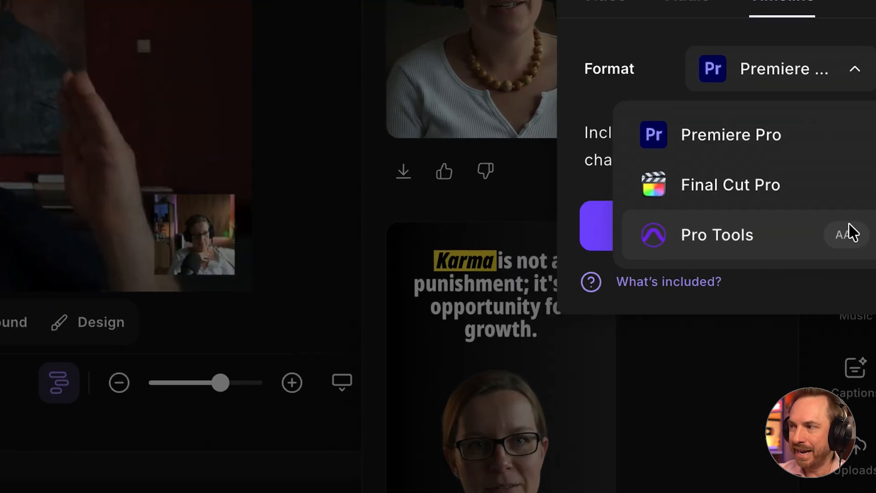
mouse_move(838, 137)
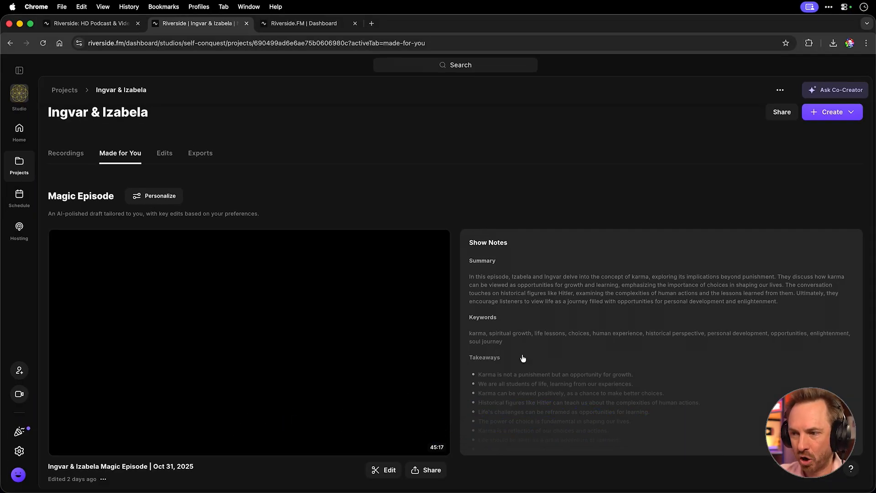
Step: Scroll to Magic Clips and edit 'Karma: Opportunities for Growth', scored 99
scroll(down, 3)
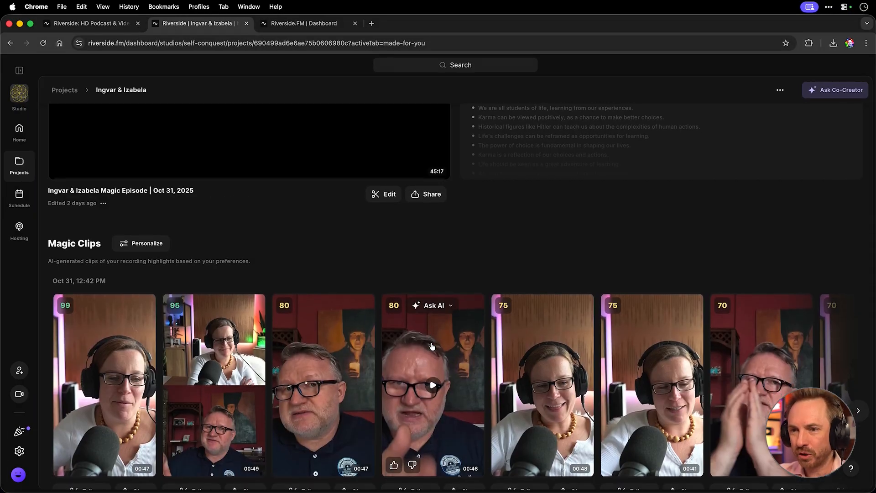
scroll(down, 3)
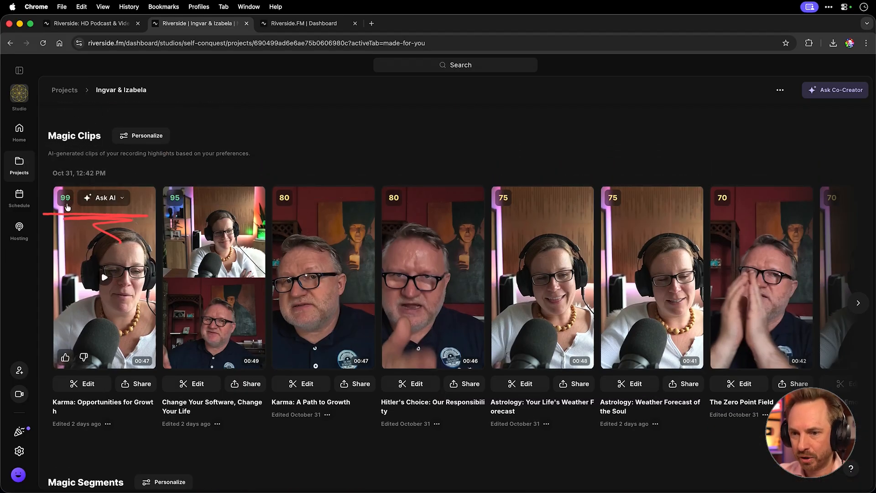
click(81, 383)
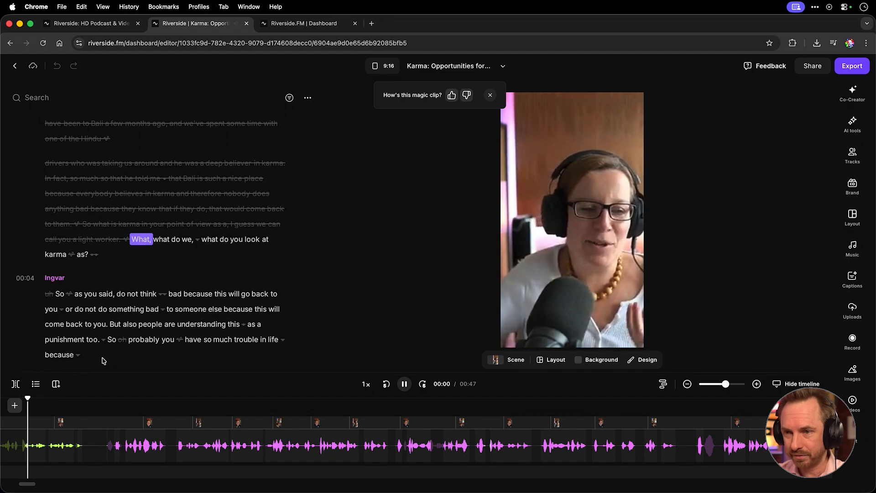
Step: Play and pause the clip, then select the false start 'What, what do we' in the transcript
click(403, 384)
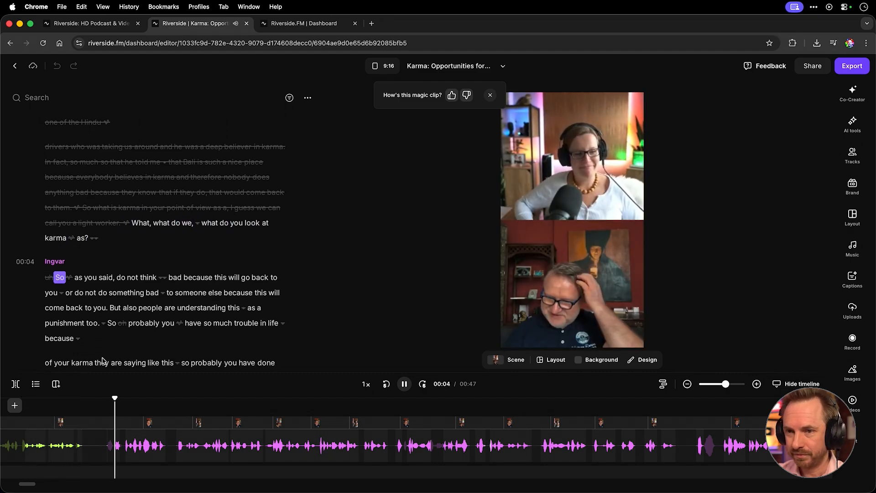
click(403, 383)
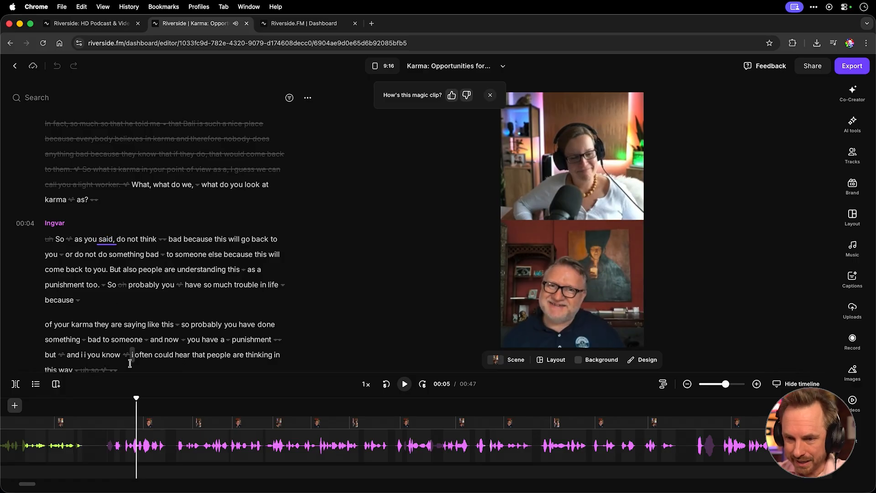
mouse_move(188, 213)
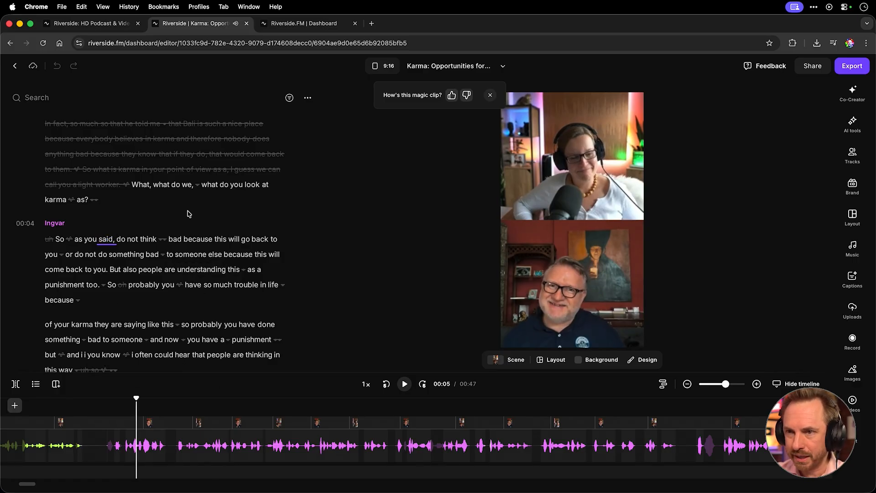
double_click(142, 184)
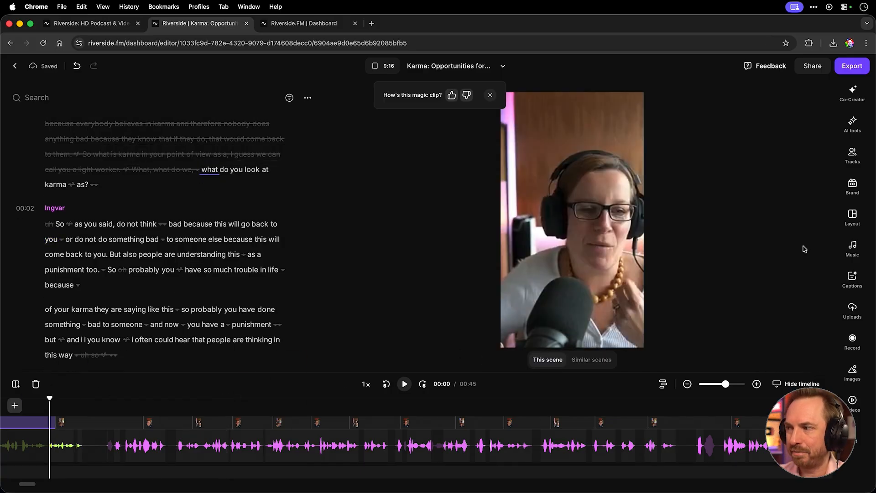
Step: Apply the white-box word-highlight caption preset and select the caption in the preview
click(852, 278)
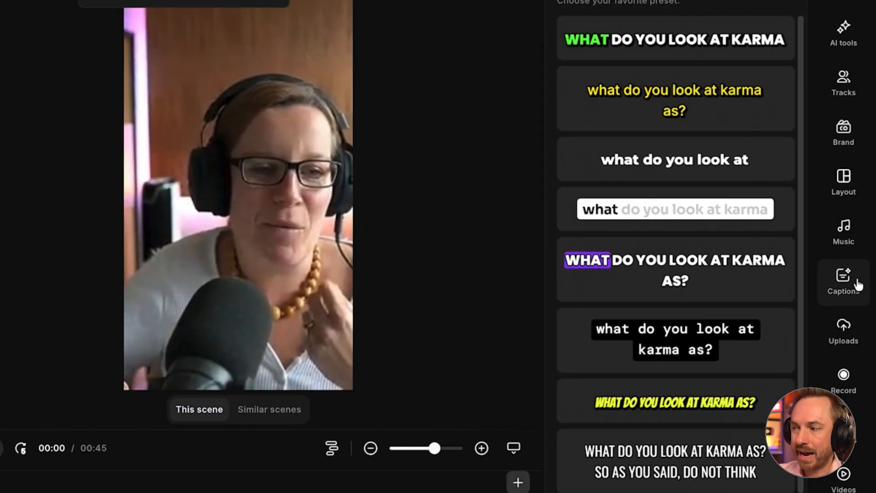
click(674, 39)
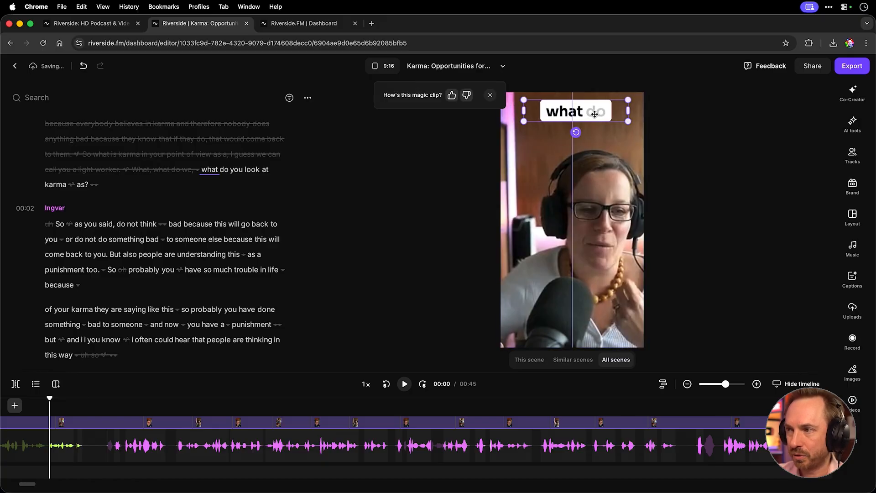
click(575, 111)
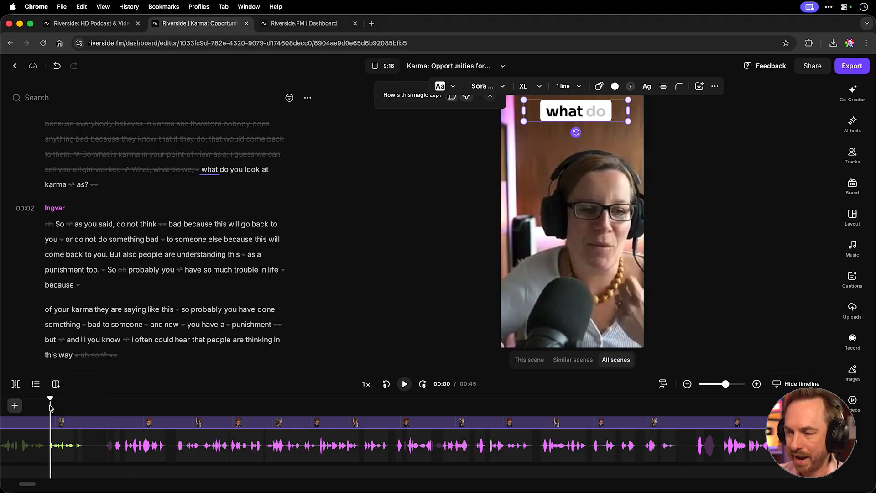
click(403, 383)
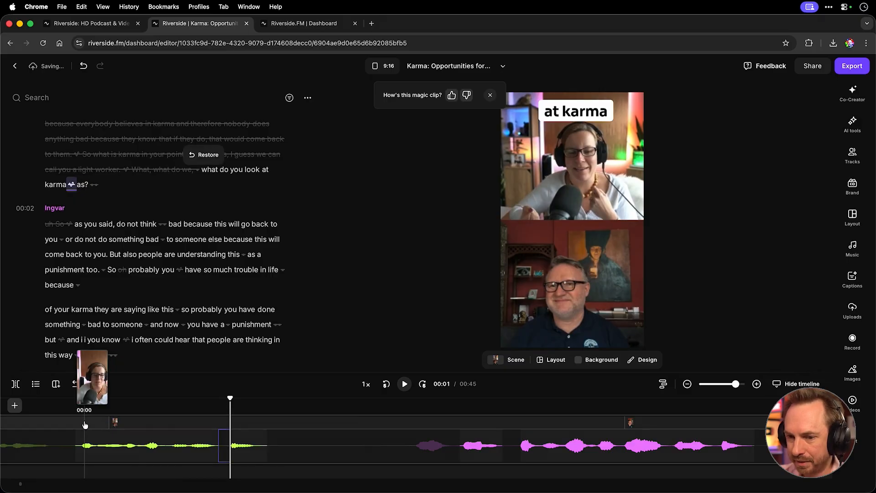
Step: Play the trimmed clip, then bring up its 1080p HD export options
click(404, 384)
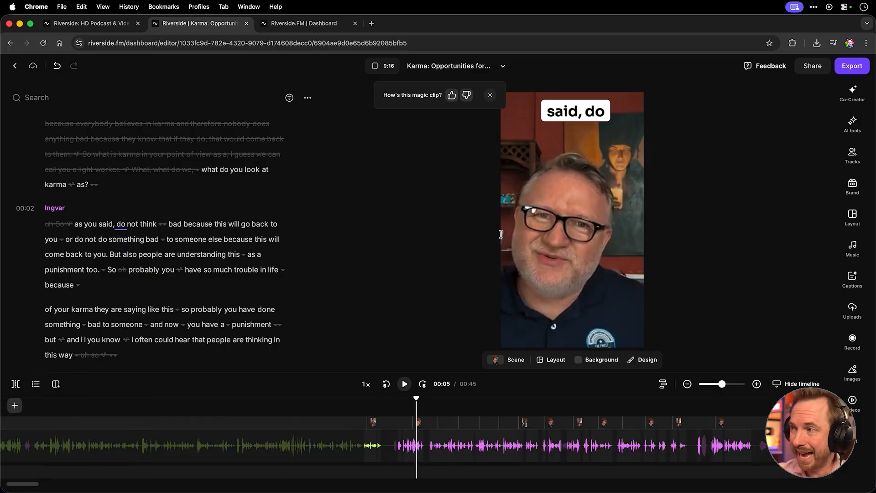
click(851, 65)
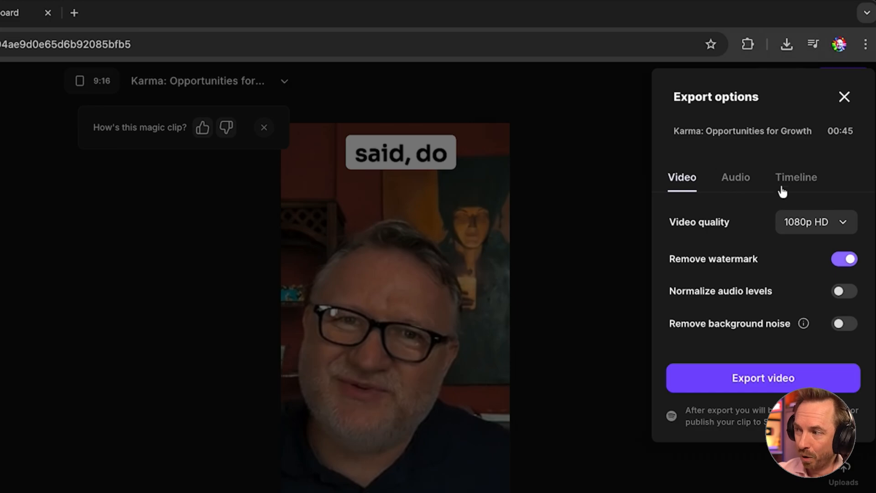
Step: Show the Timeline tab of the clip's Export options dialog
click(795, 177)
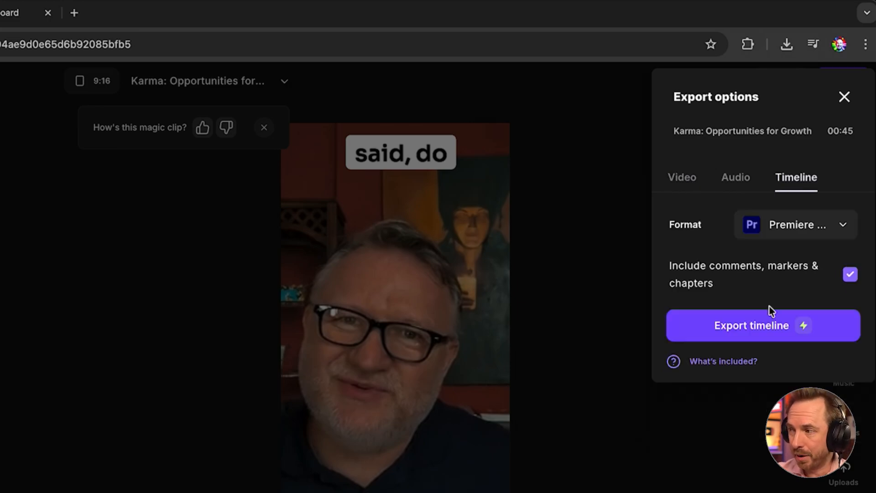